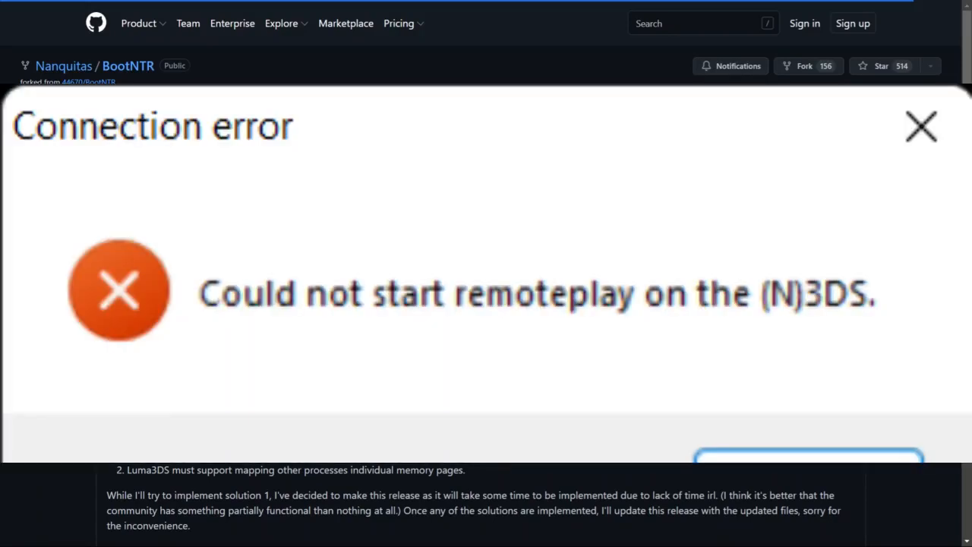
Extract the Luma3GX v10.3 zip in Downloads into a folder of the same name
left_click(920, 126)
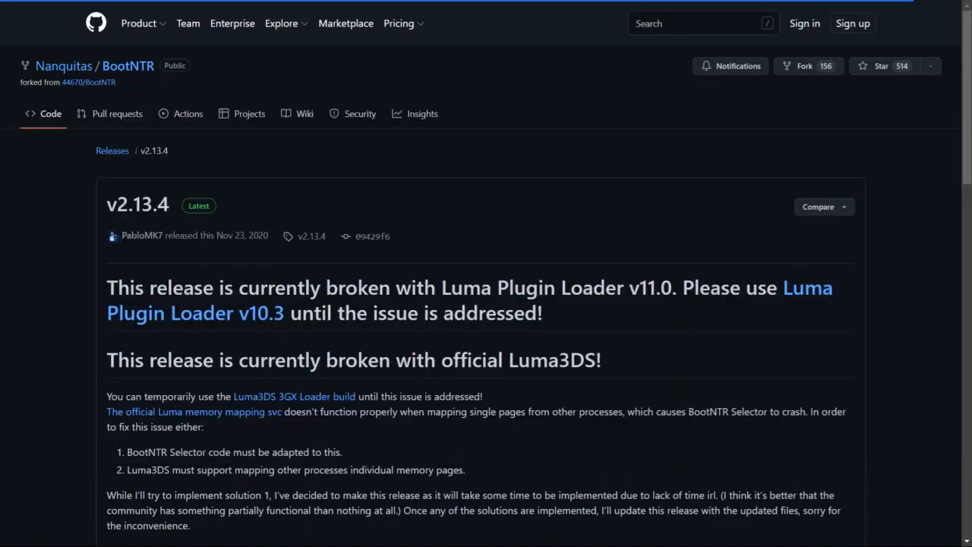
mouse_move(328, 283)
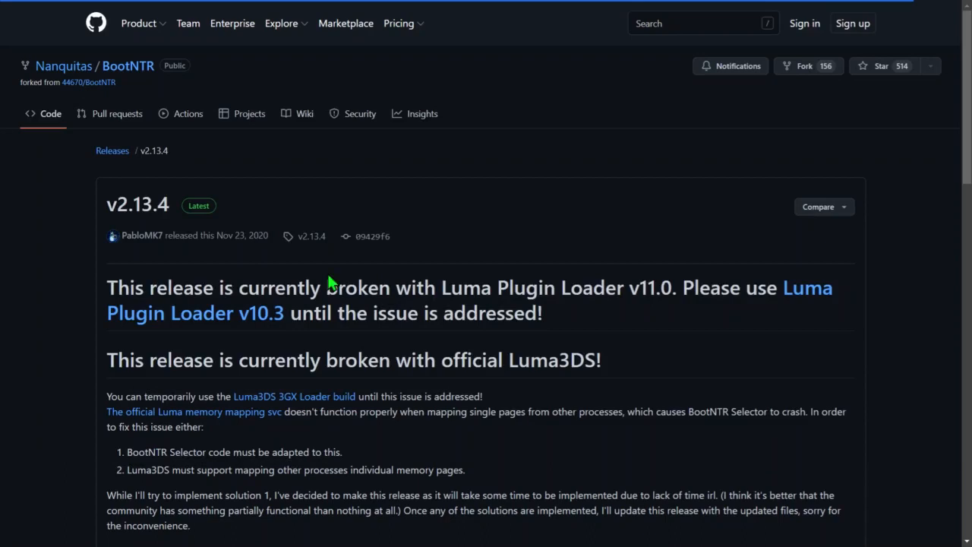
mouse_move(6, 231)
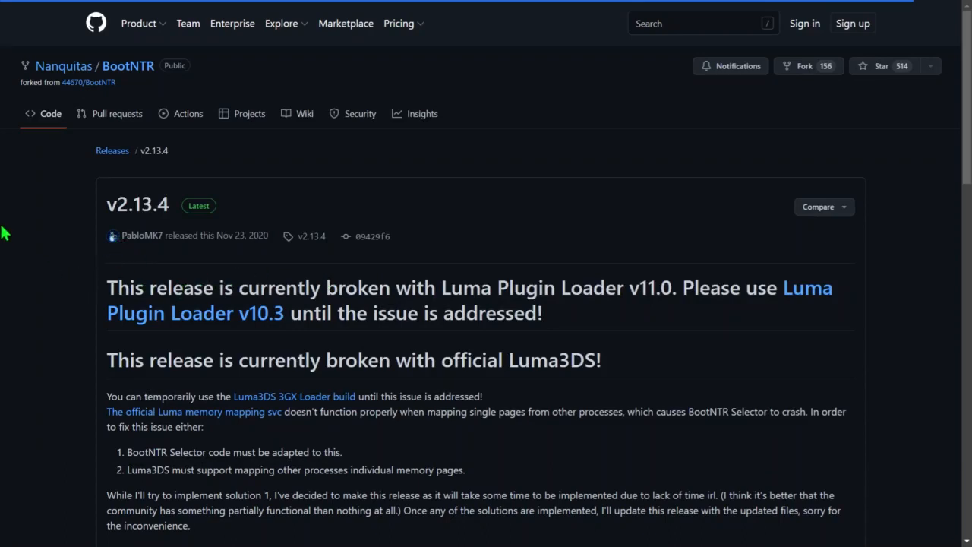
mouse_move(165, 319)
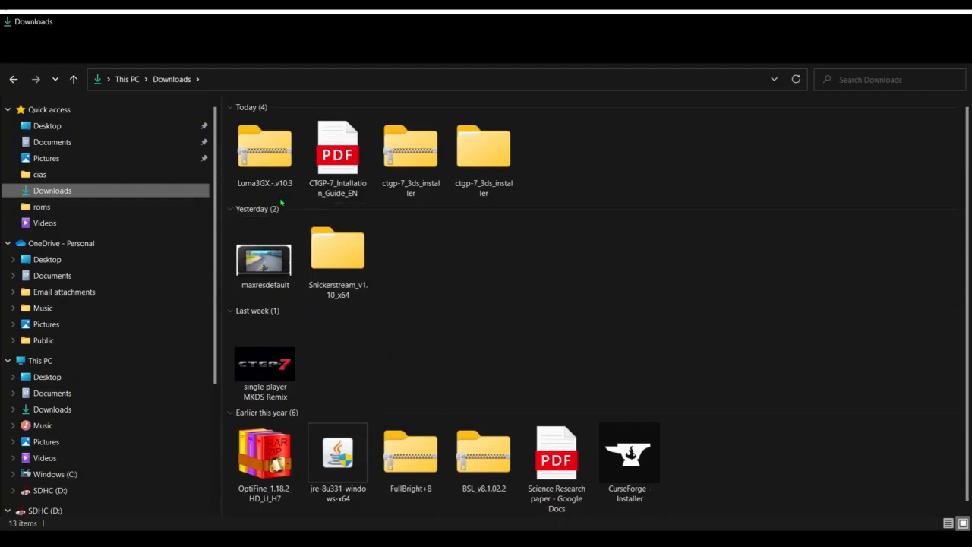
left_click(265, 152)
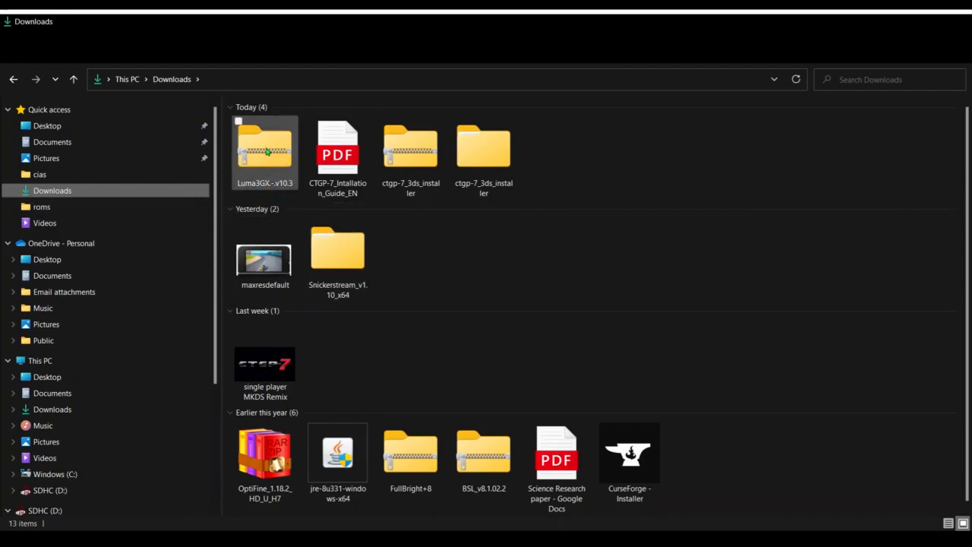
left_click(265, 152)
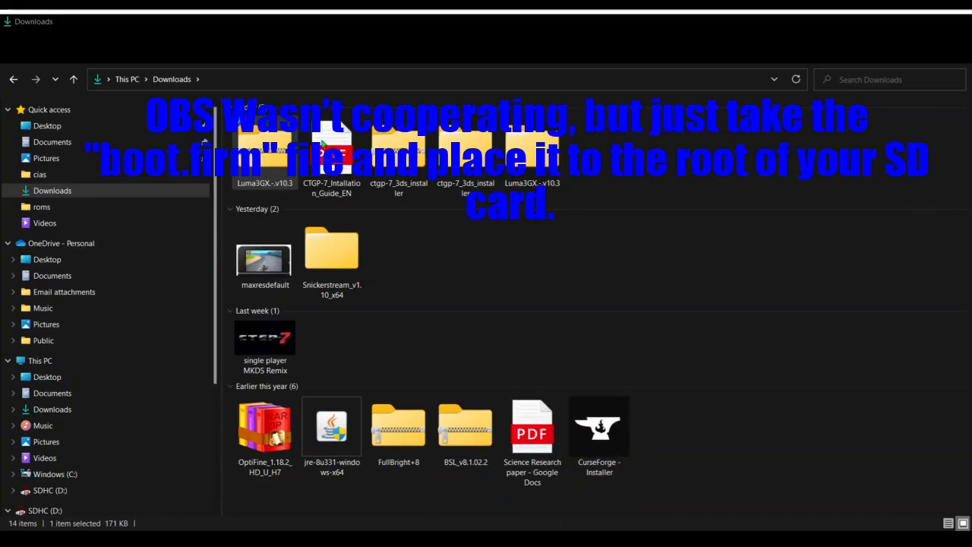
mouse_move(79, 380)
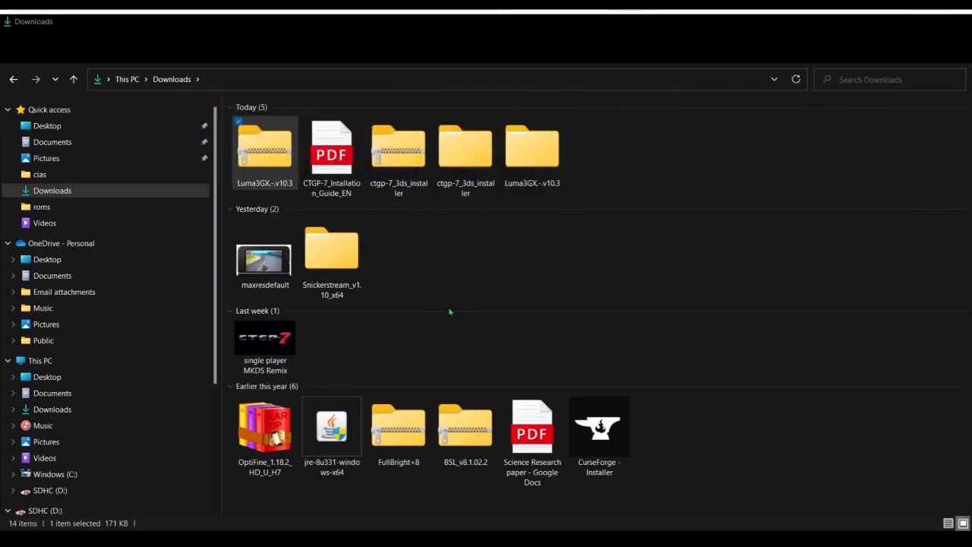
mouse_move(644, 343)
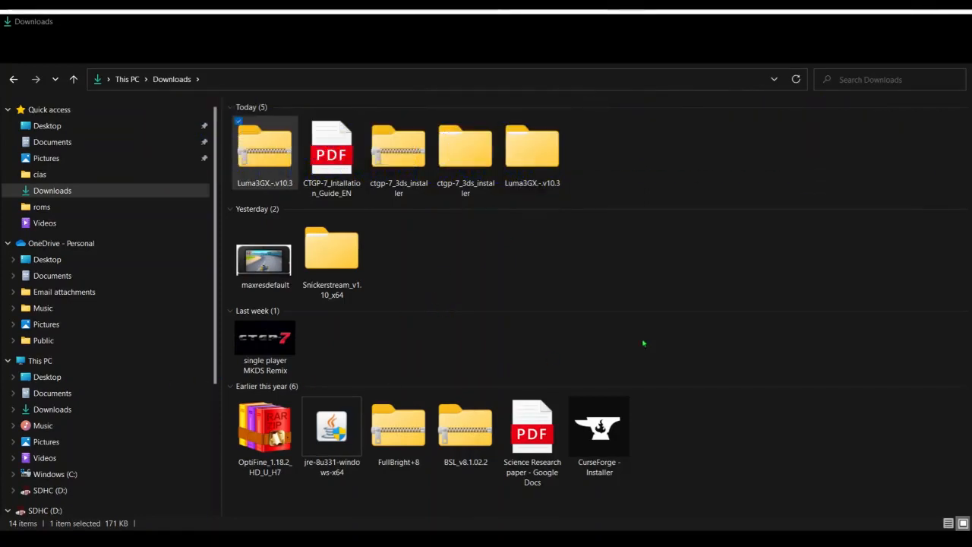